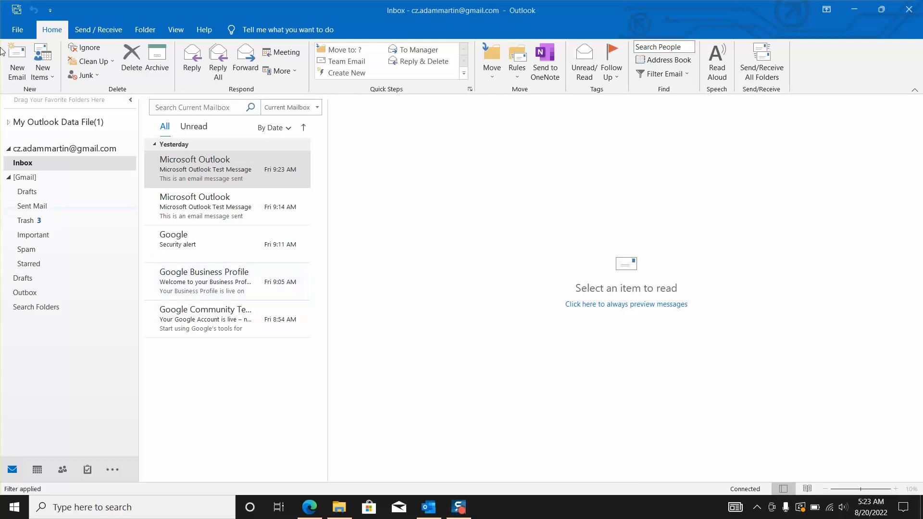
- Start a new email from the Home ribbon; its body already shows the saved signature
click(227, 170)
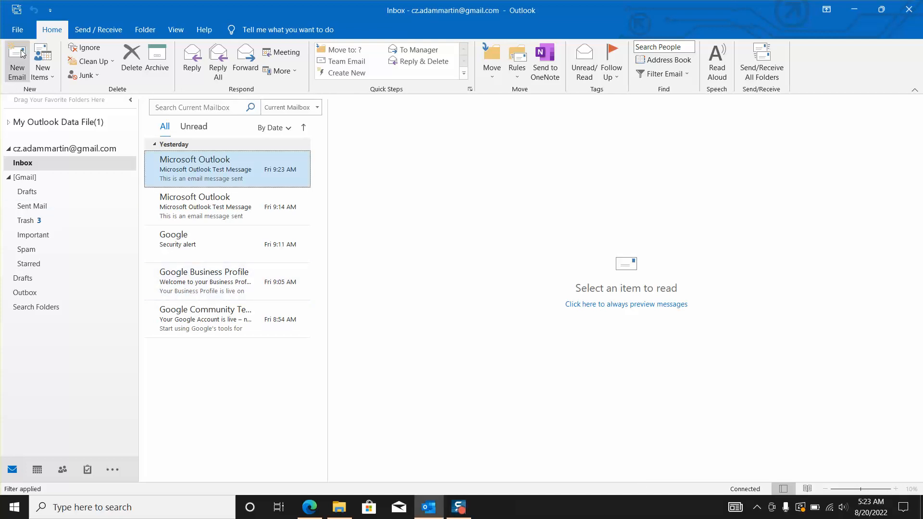
click(18, 61)
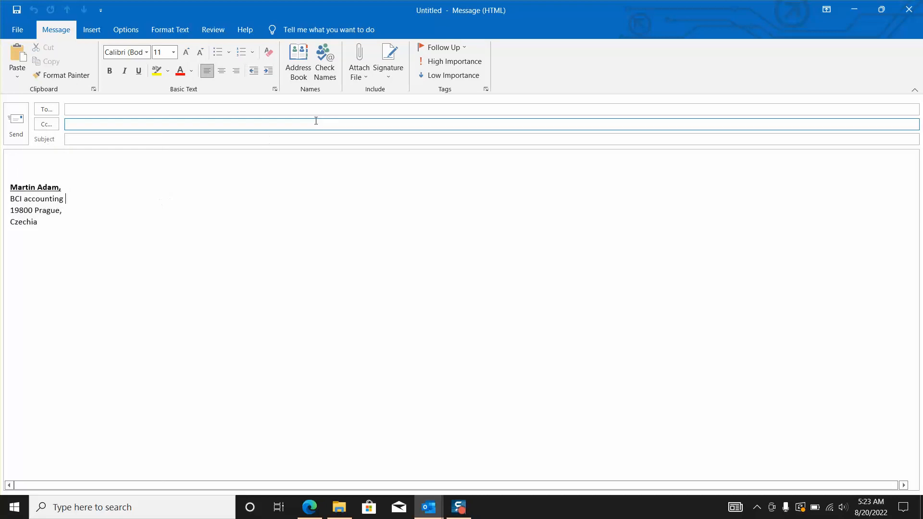
- Delete the only saved signature in the Signatures settings, confirming with Yes
click(388, 61)
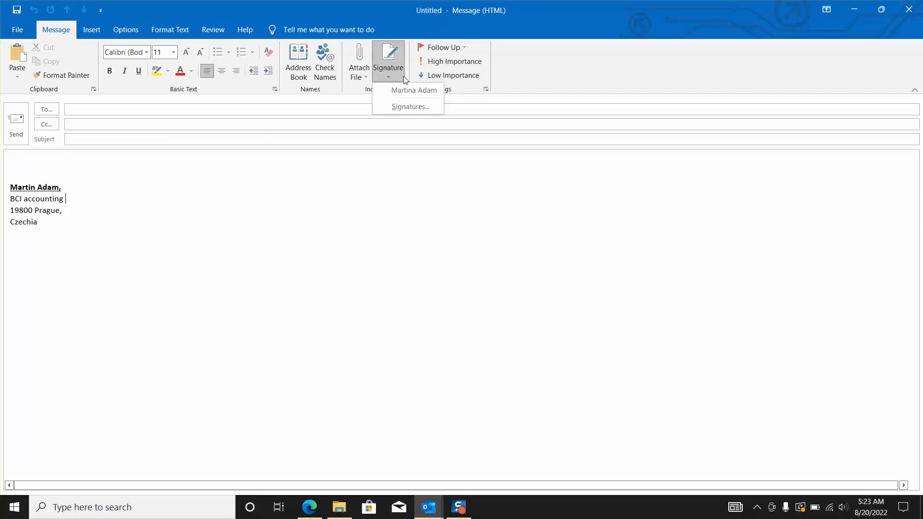
click(410, 107)
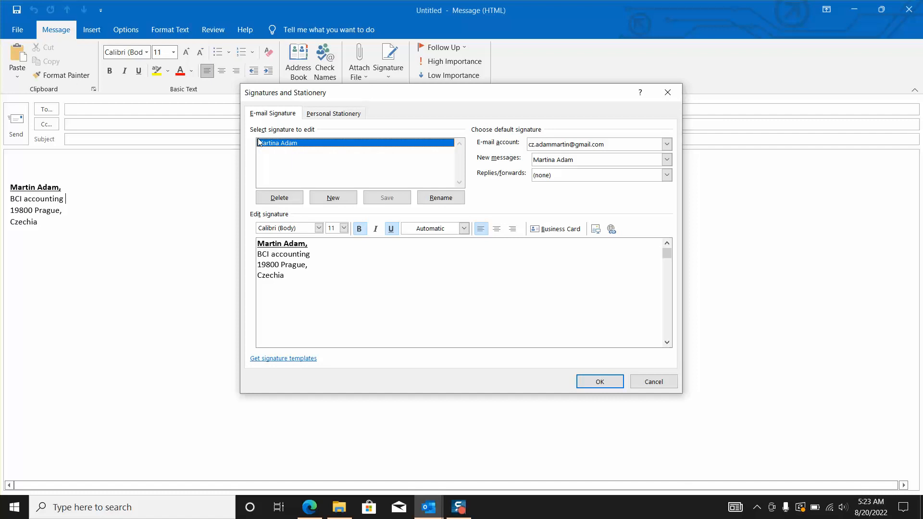
mouse_move(289, 147)
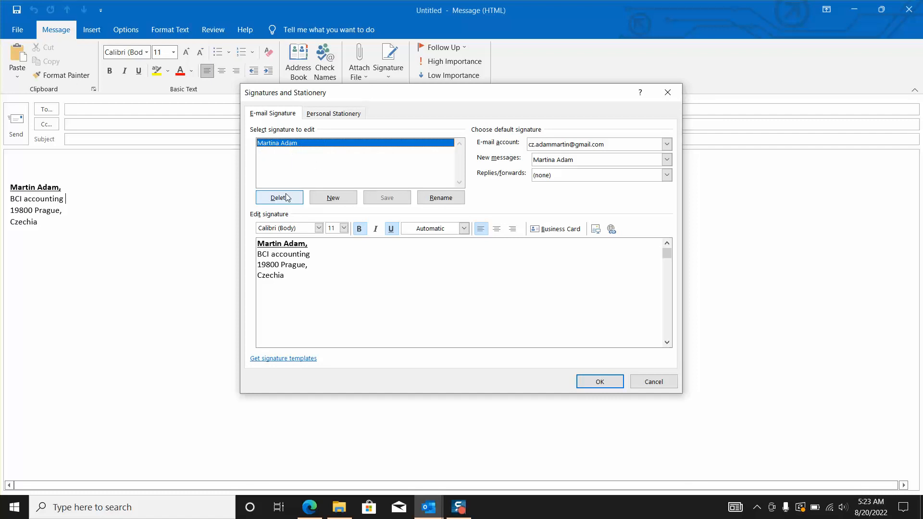
click(279, 197)
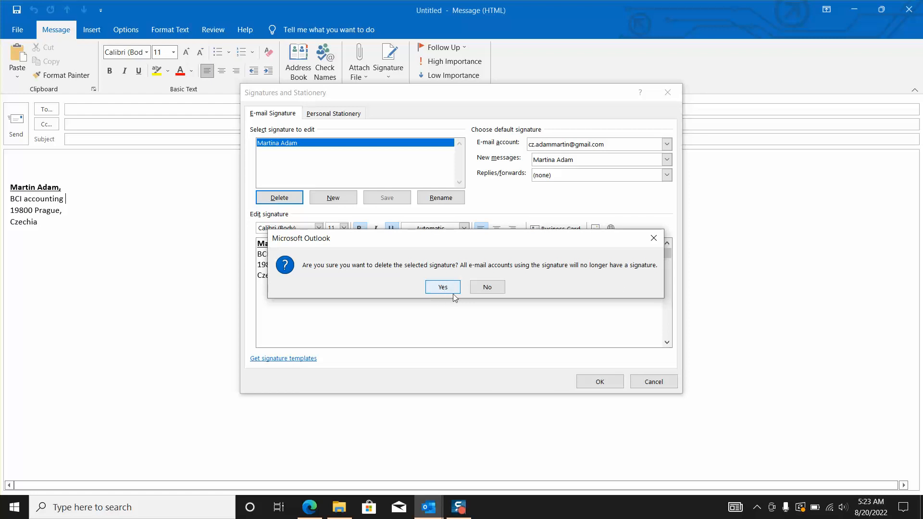
click(442, 287)
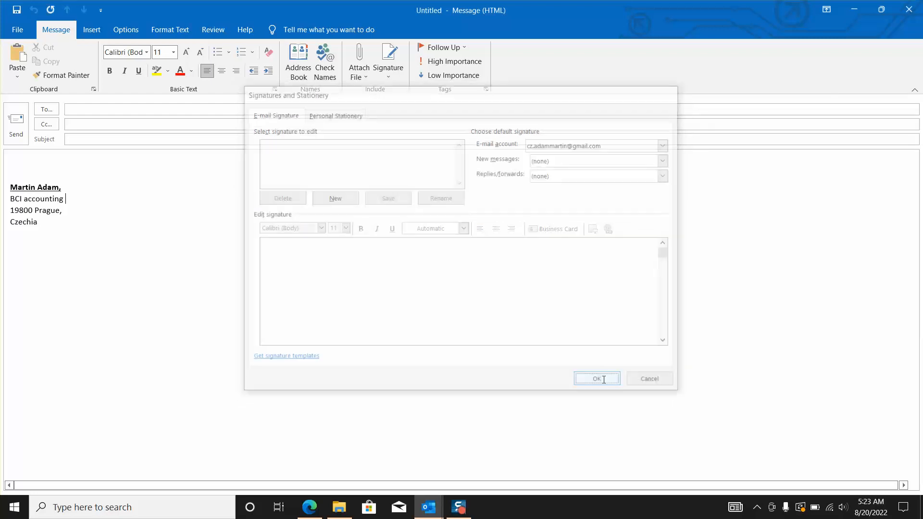
- Restart Outlook from the desktop shortcut and unlock the data file with its password
click(596, 379)
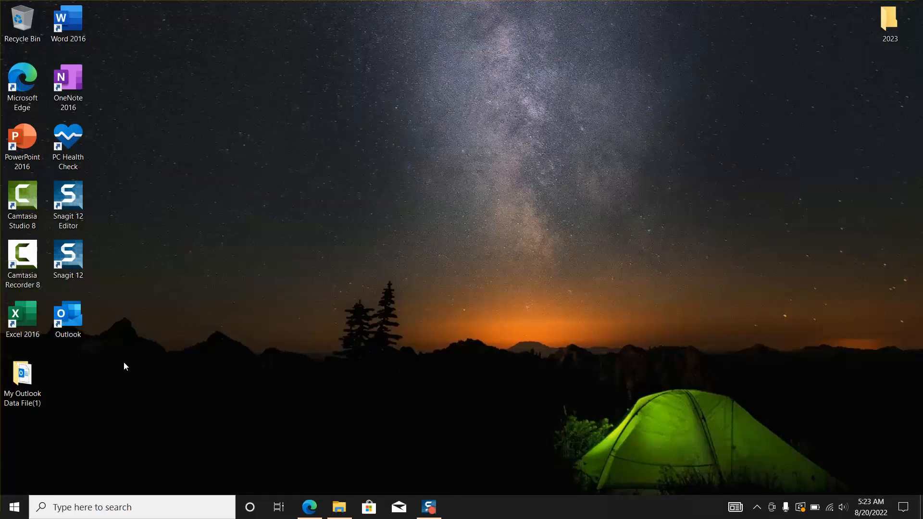
double_click(67, 317)
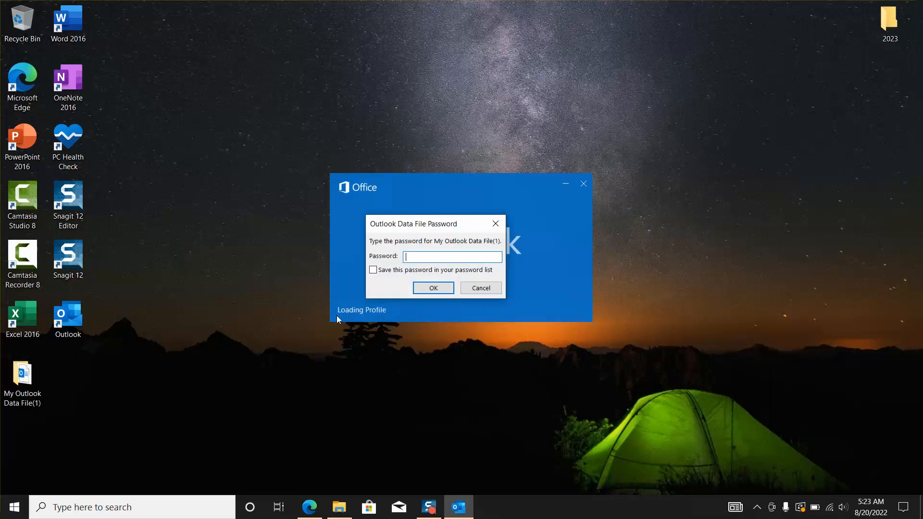
text(***)
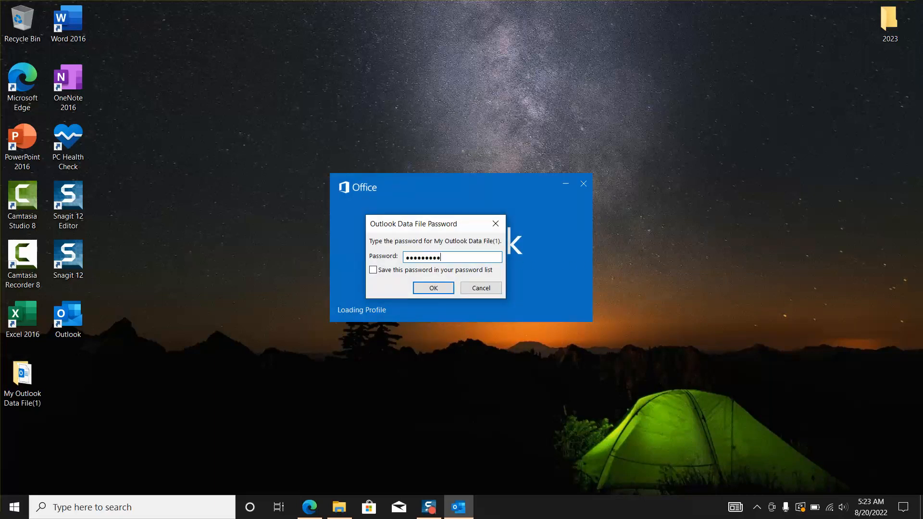
click(433, 288)
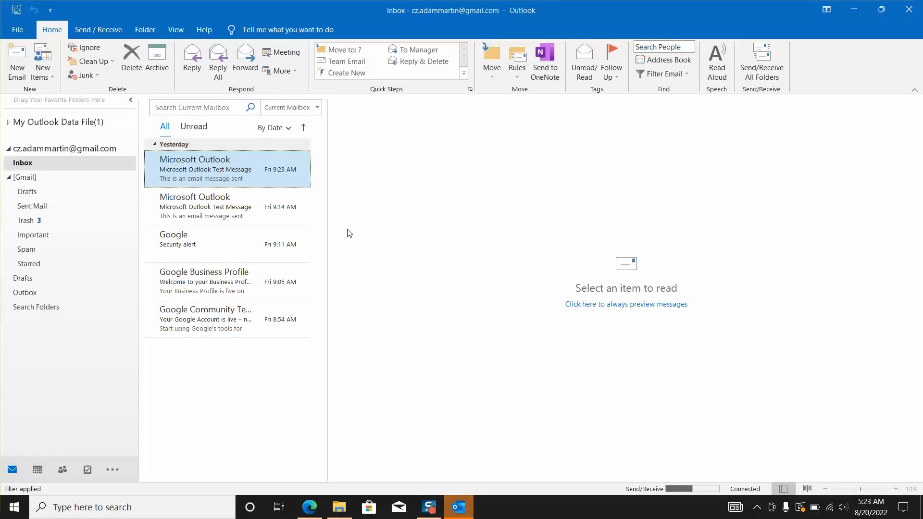
- Start a new email and check the Signature menu, which now lists no signatures
click(16, 61)
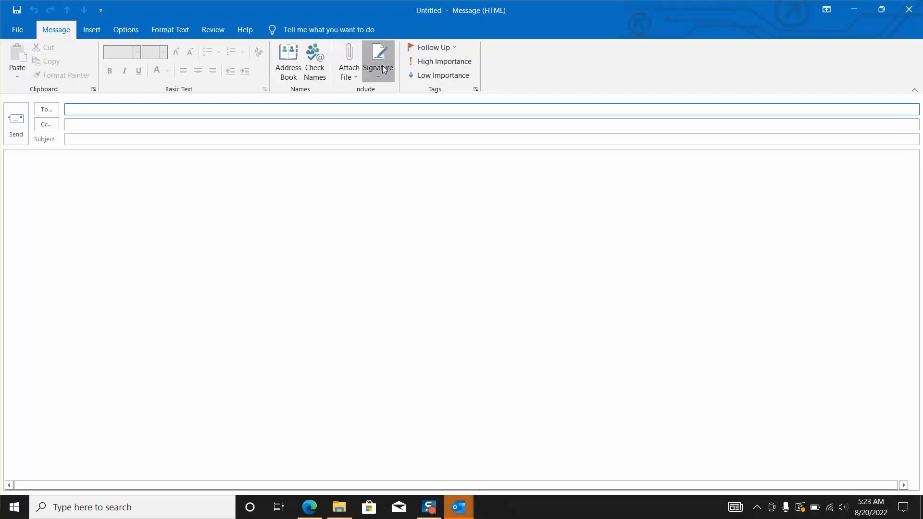
click(377, 61)
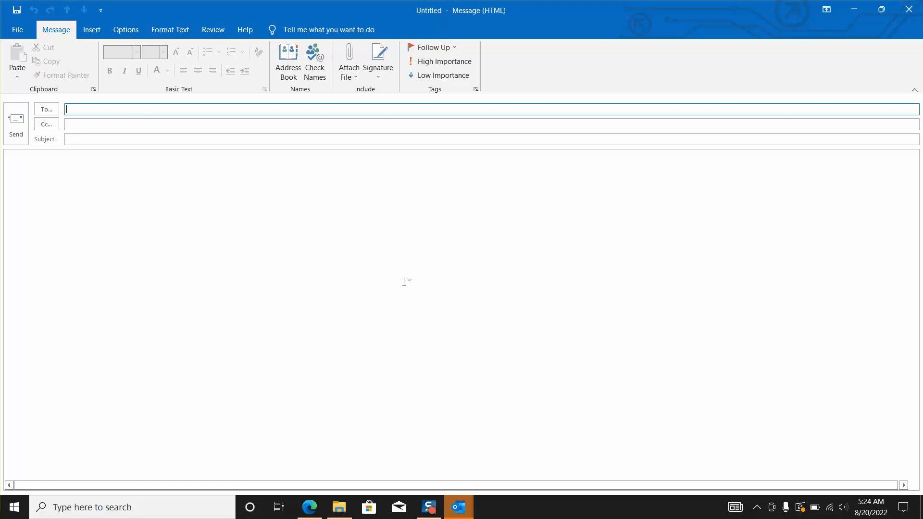
mouse_move(474, 419)
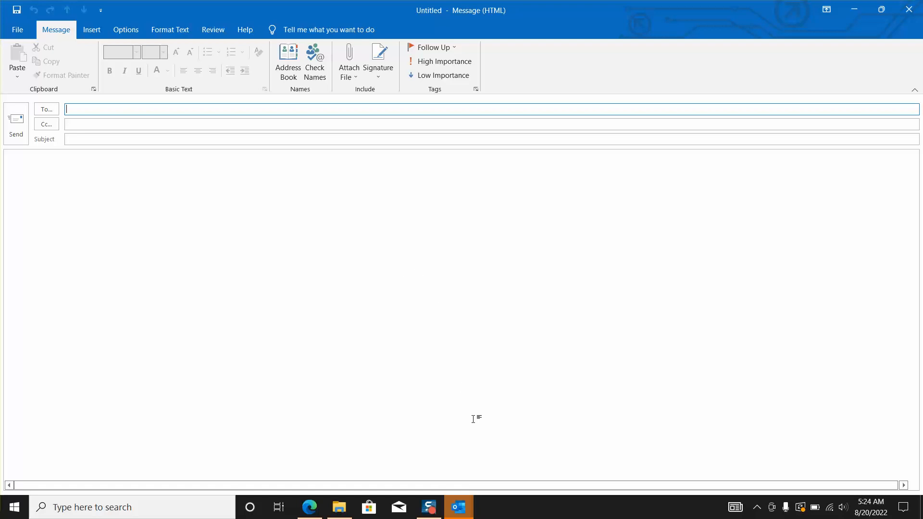
mouse_move(448, 489)
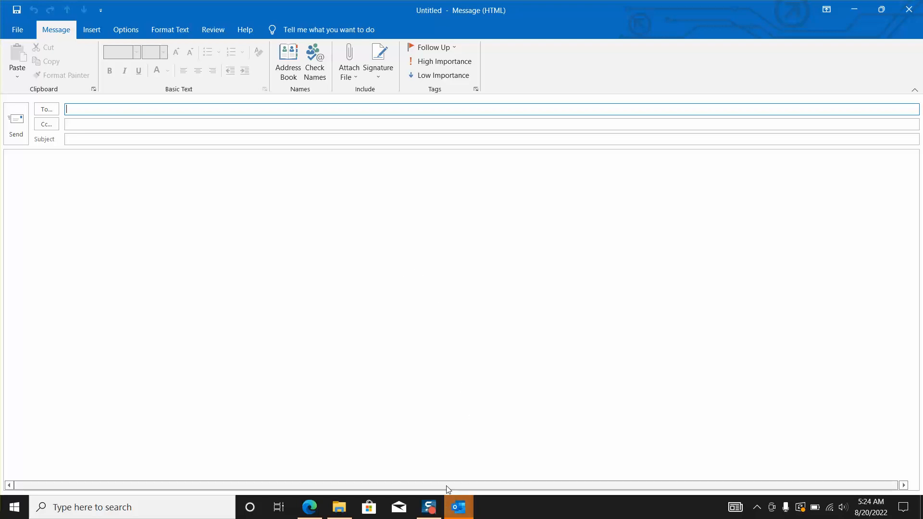